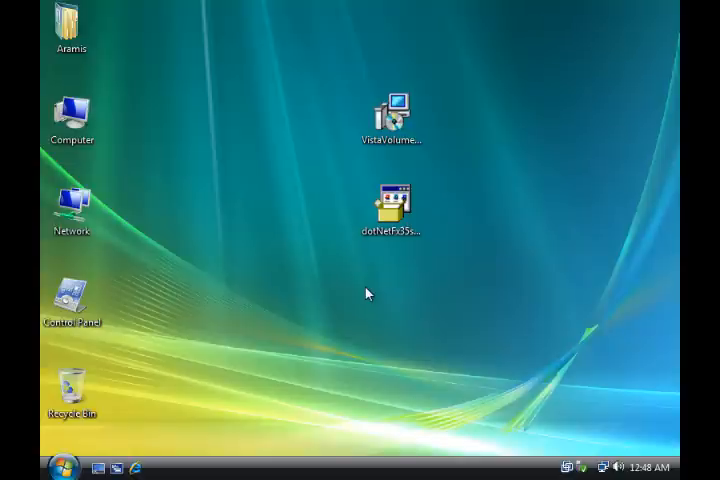
Launch dotNetFx35setup, accept the license terms, and start the installation.
click(390, 205)
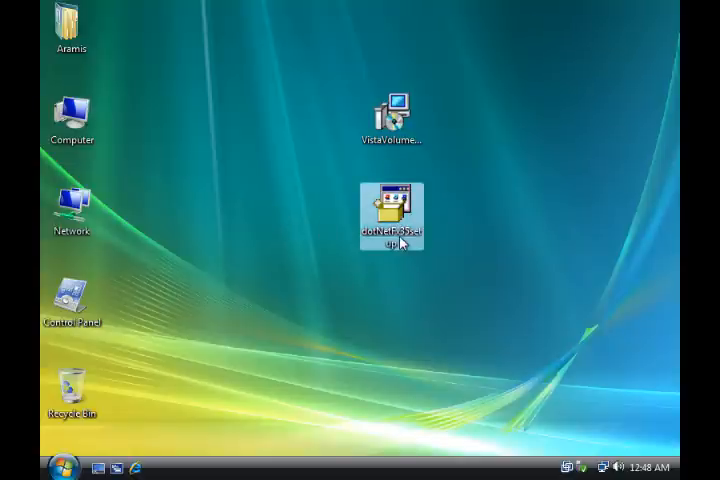
mouse_move(395, 215)
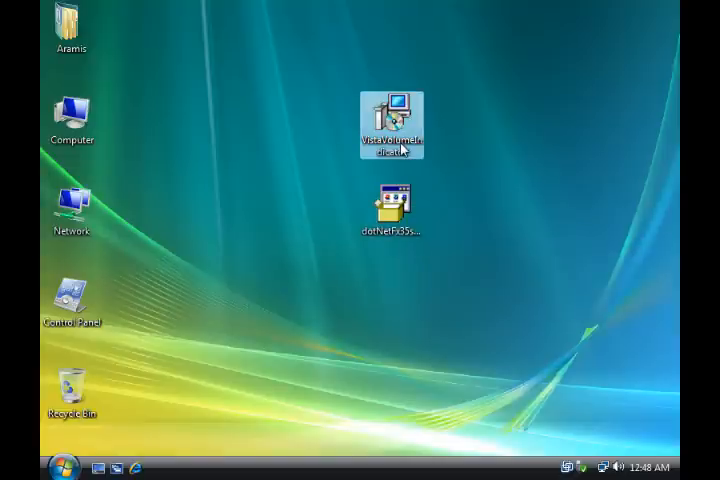
mouse_move(390, 208)
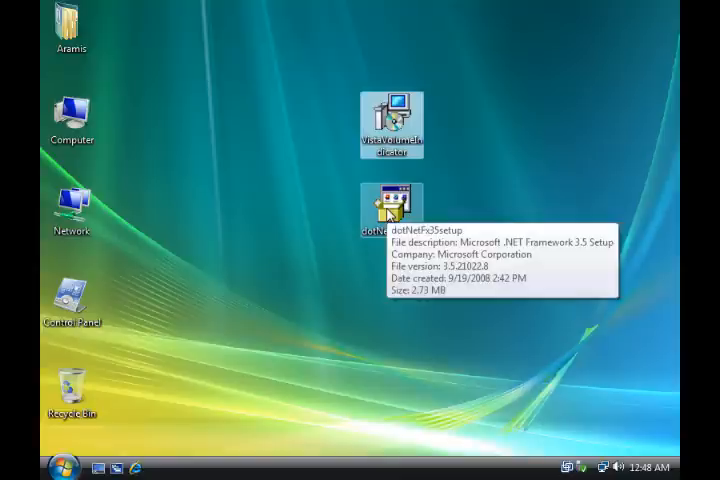
double_click(390, 200)
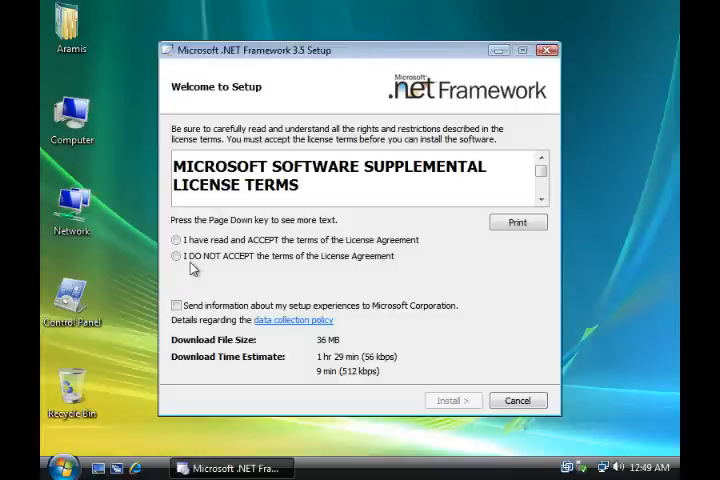
click(175, 239)
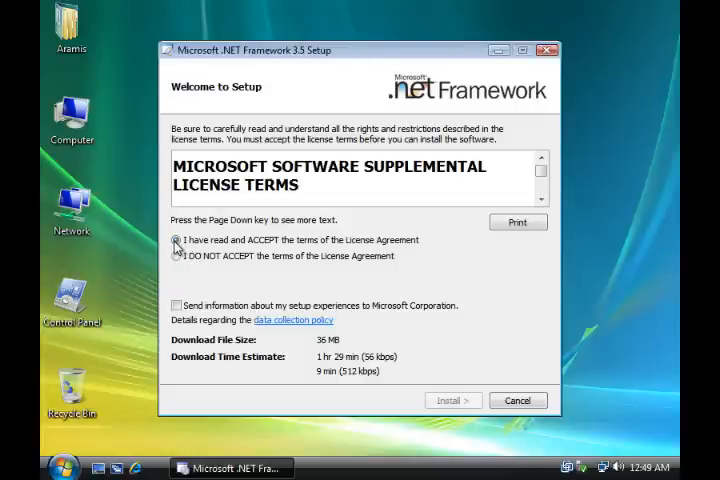
click(175, 240)
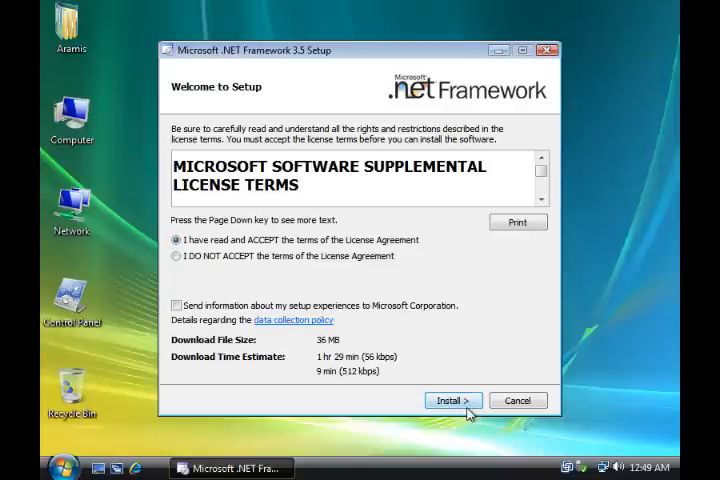
click(452, 400)
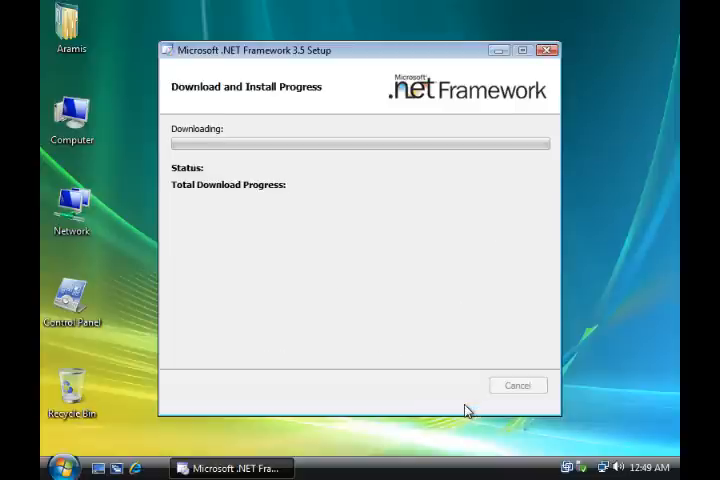
mouse_move(390, 347)
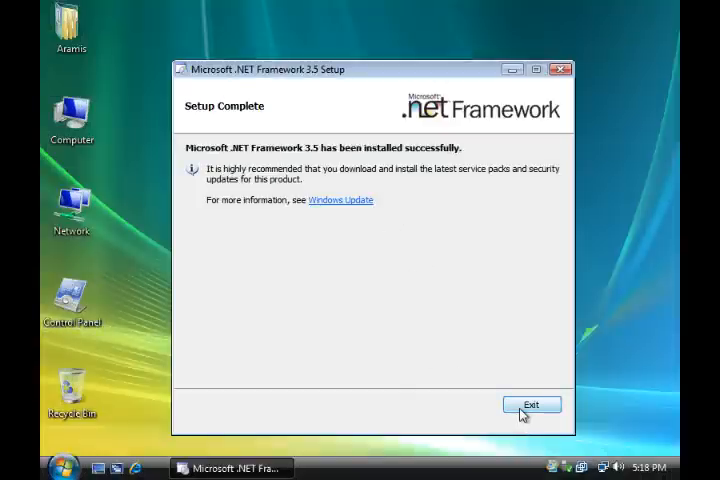
Exit the completed .NET Framework 3.5 setup.
click(531, 404)
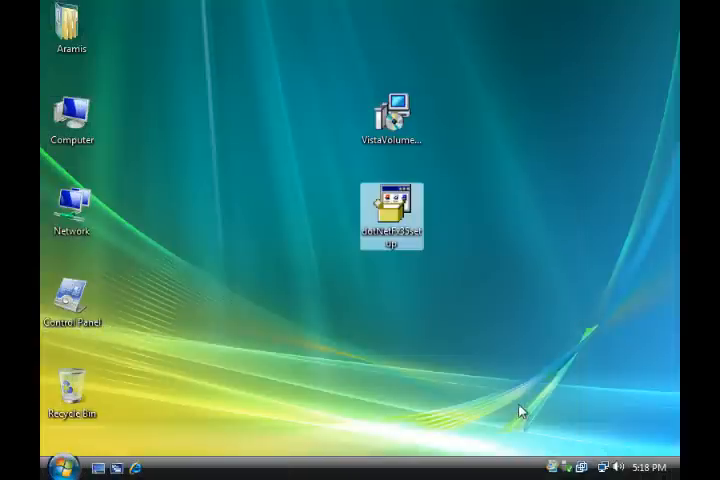
double_click(393, 215)
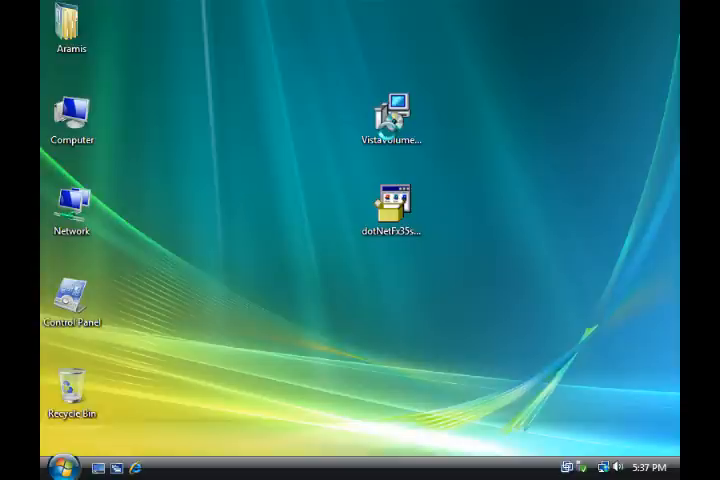
mouse_move(390, 113)
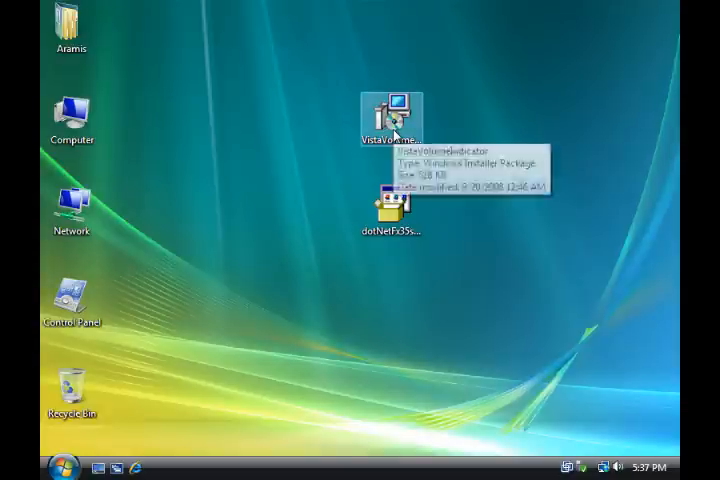
Run the Vista Volume Indicator MSI past the security warning and welcome page.
double_click(393, 112)
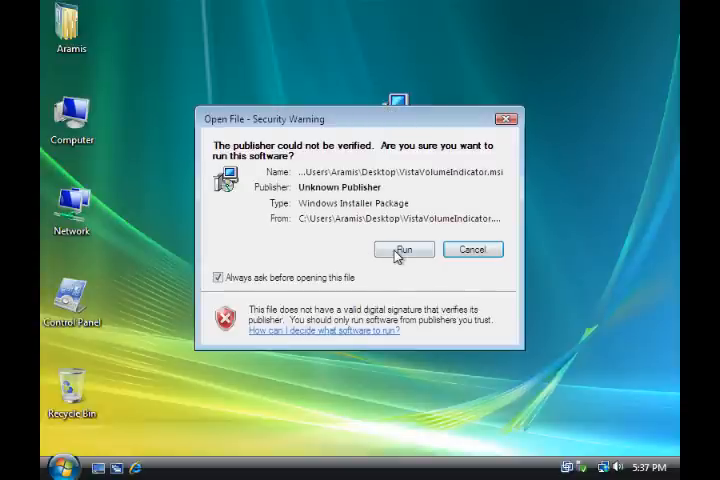
click(403, 249)
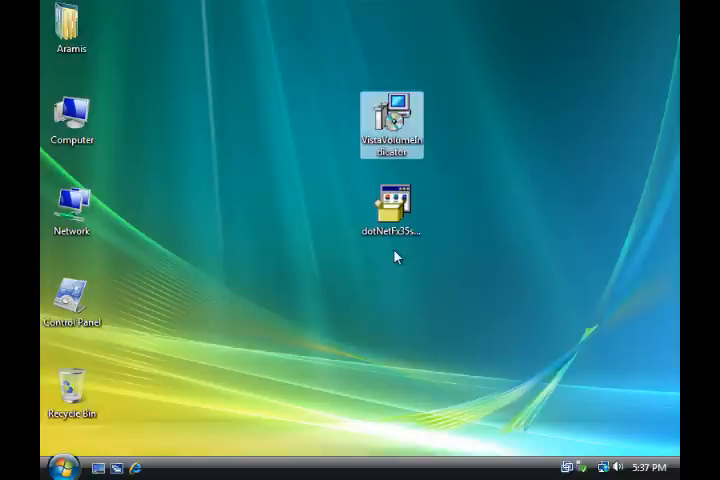
double_click(392, 115)
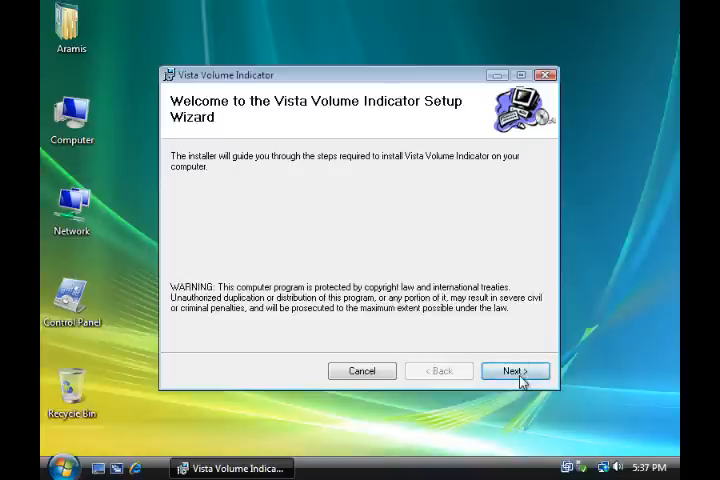
click(514, 371)
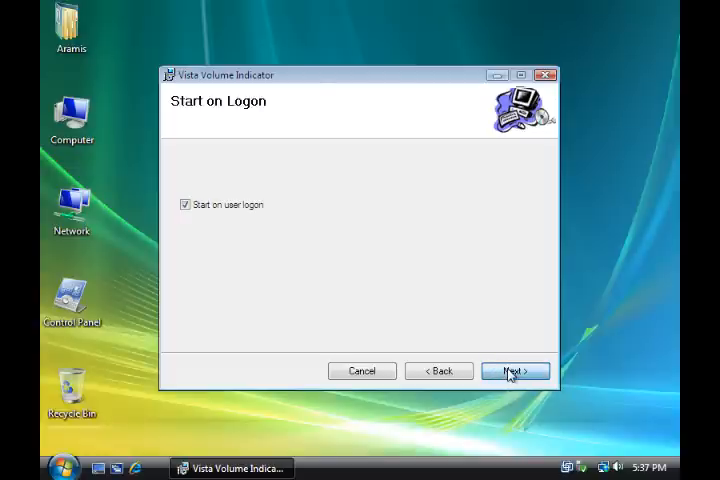
Keep Start on user logon, install for Everyone, and begin installing.
click(514, 371)
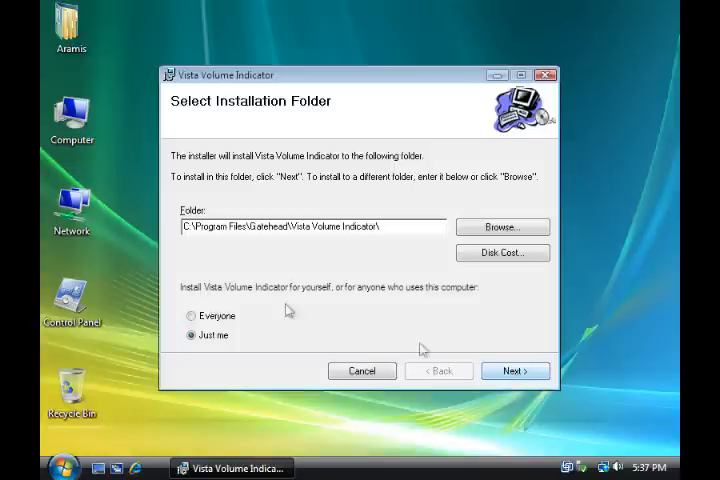
mouse_move(218, 303)
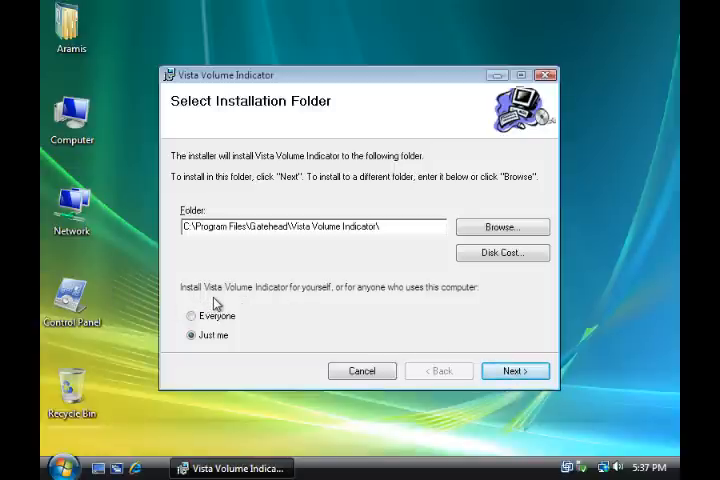
click(191, 315)
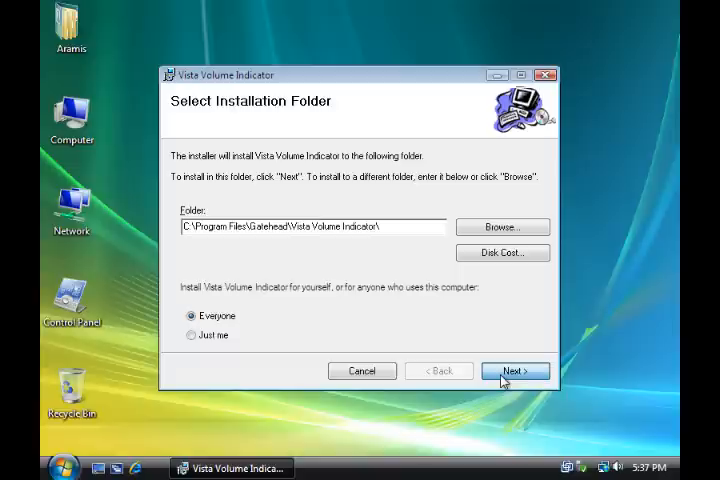
click(515, 371)
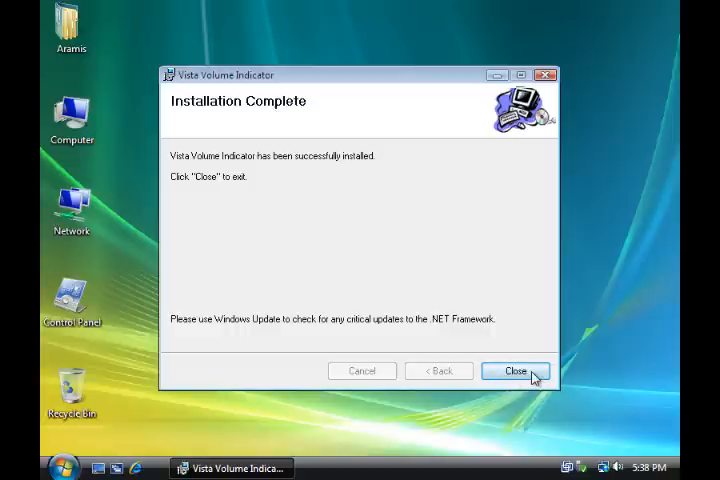
Close the Vista Volume Indicator installer and view All Programs in the Start menu.
click(515, 371)
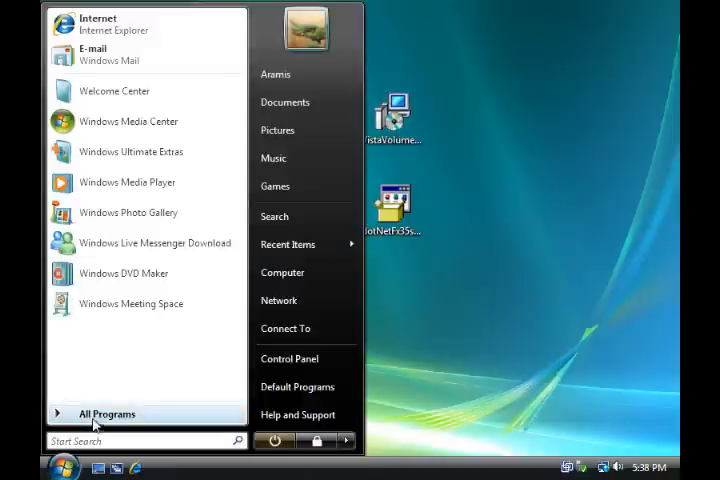
click(104, 413)
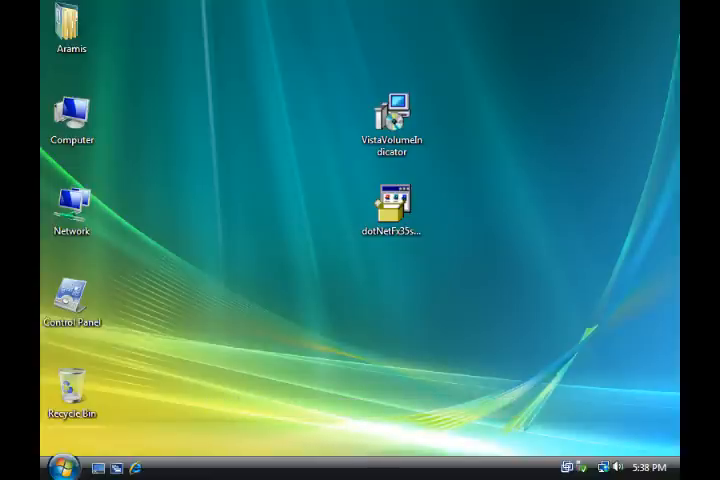
mouse_move(491, 286)
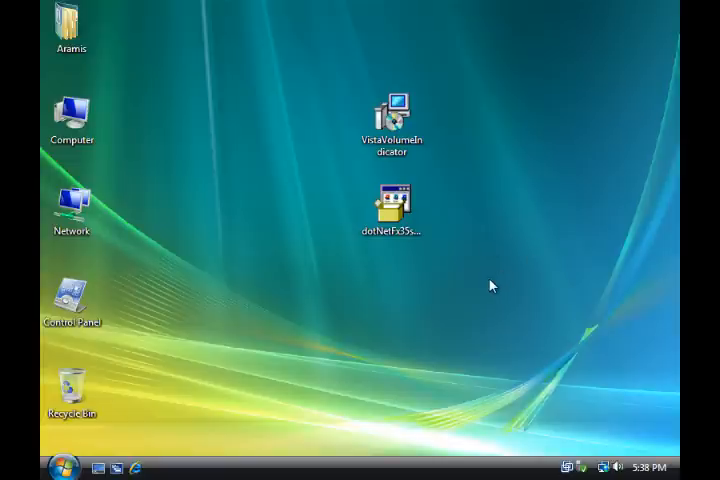
mouse_move(503, 302)
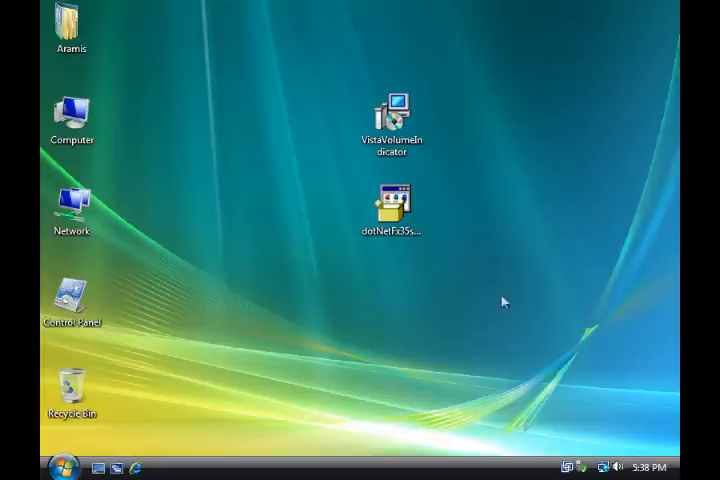
Drag the speaker volume slider from 39 to 62 so the indicator bar appears.
click(615, 467)
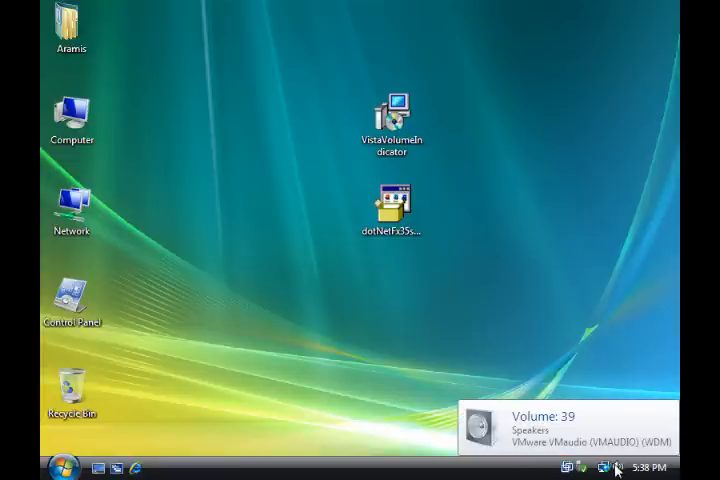
click(601, 467)
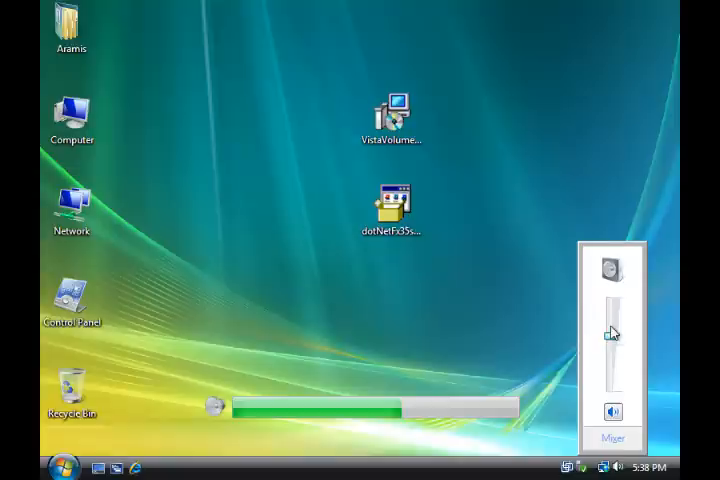
drag(612, 330, 612, 340)
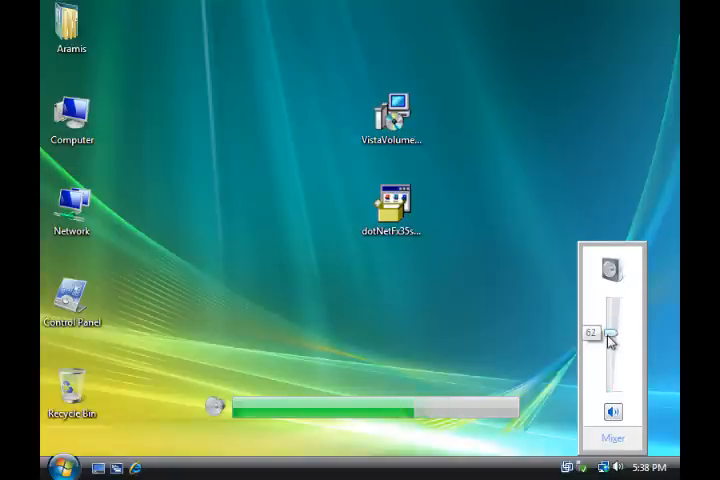
drag(610, 332, 610, 368)
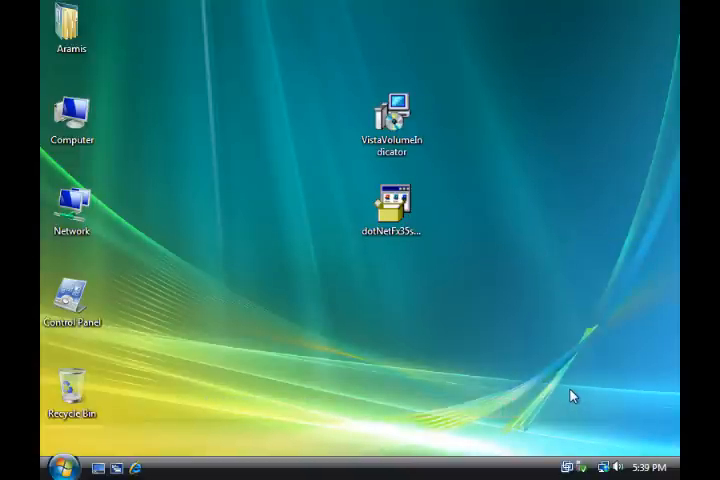
click(393, 115)
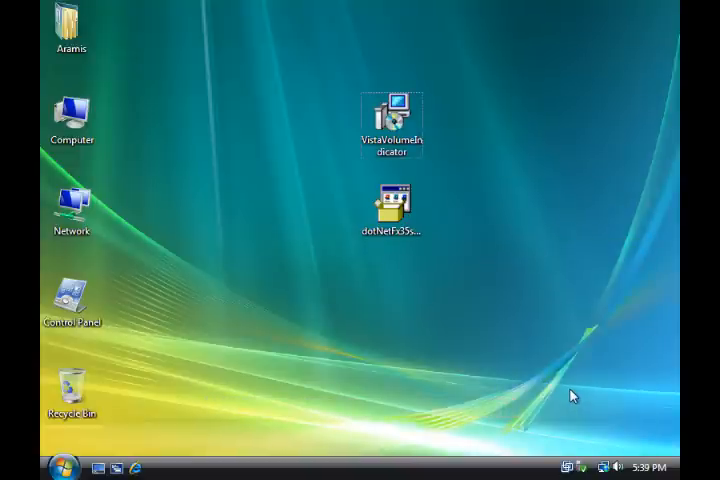